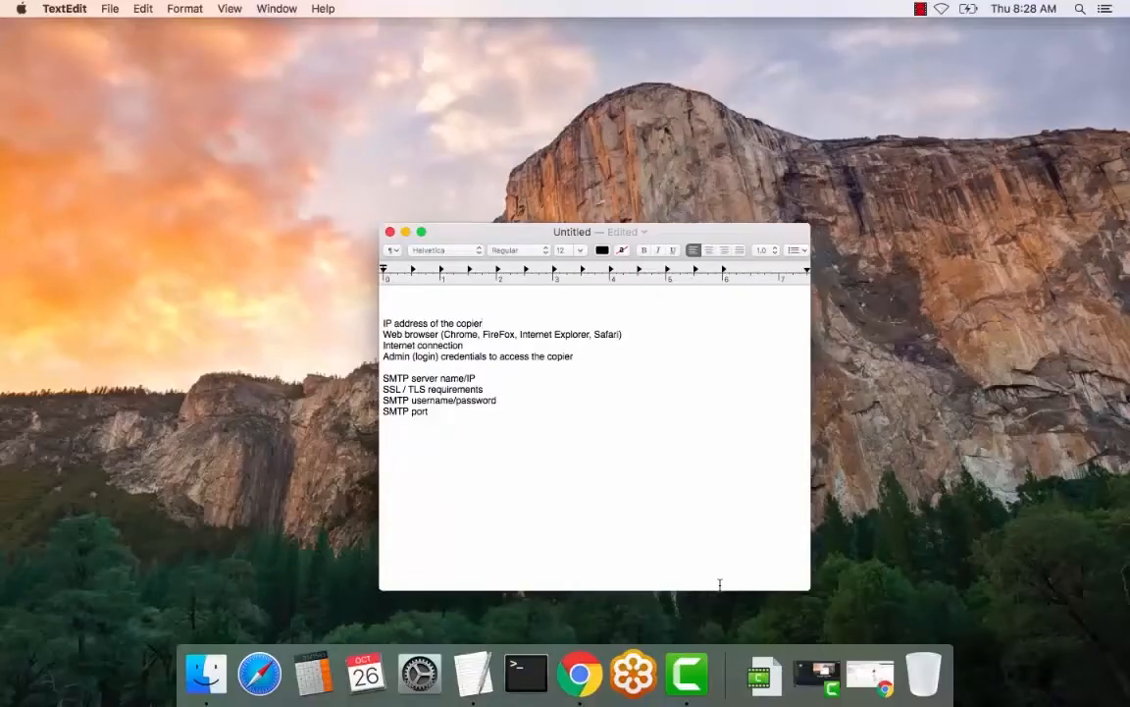
Hide the TextEdit requirements note (IP address, browser, admin login, SMTP details)
{"action": "left_click", "coordinate": [482, 322]}
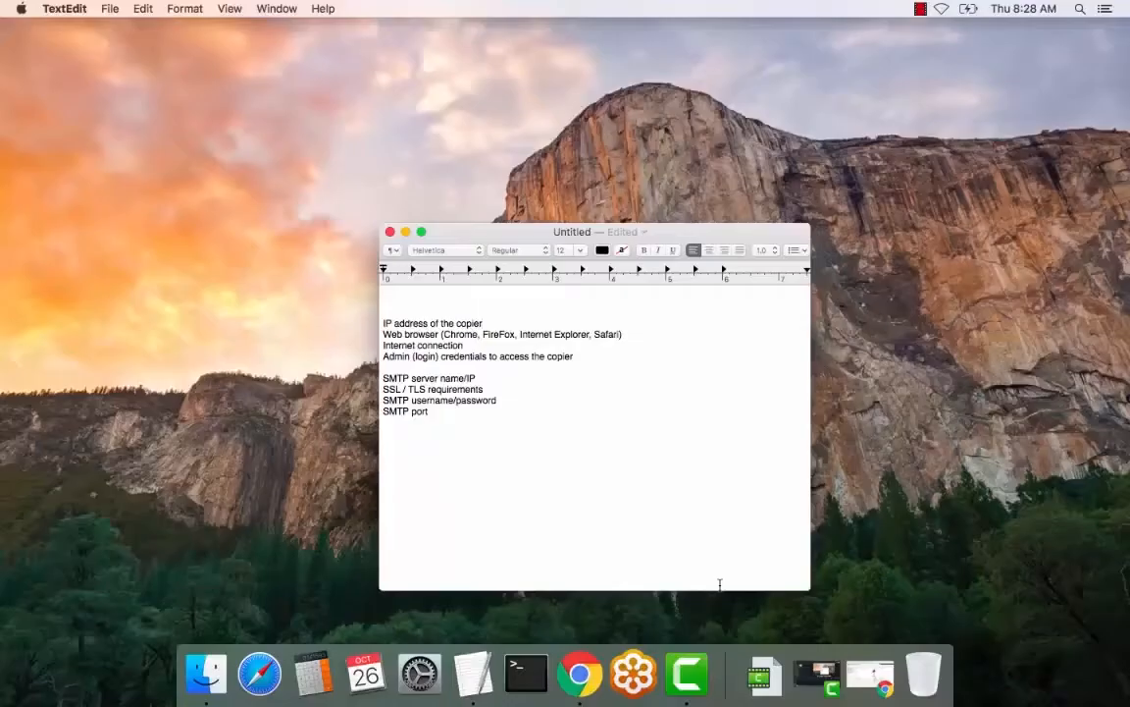
{"action": "left_click", "coordinate": [404, 232]}
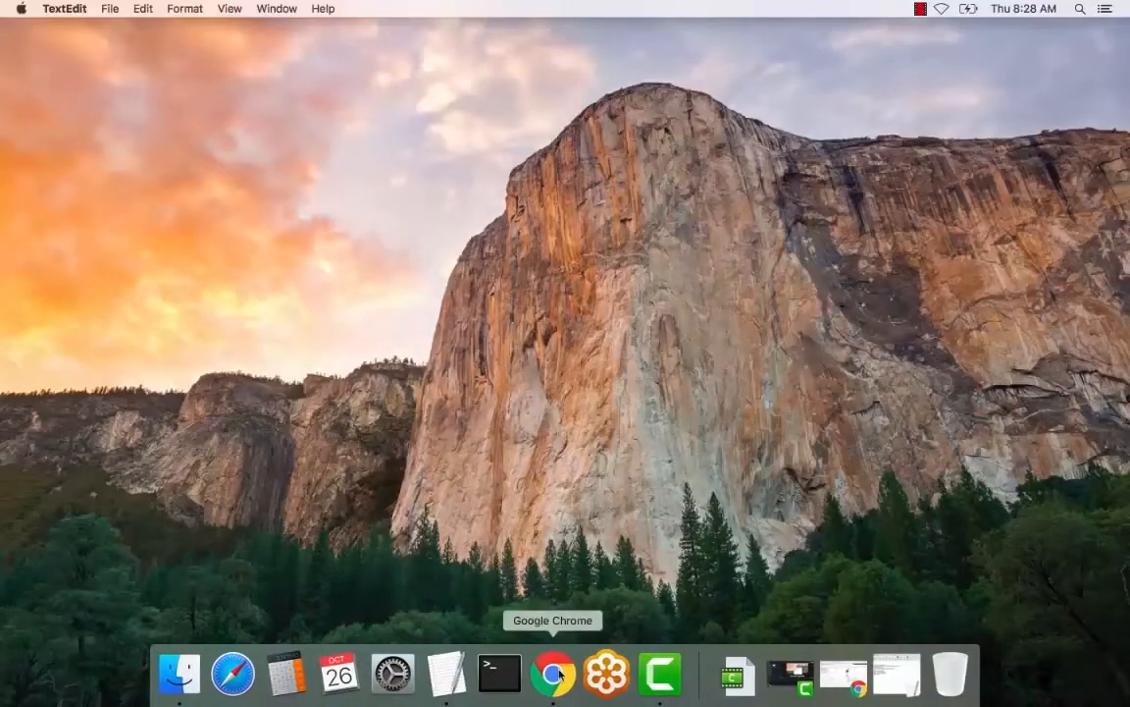
Log in to the MP C4503 web interface with user name 'admin'
{"action": "left_click", "coordinate": [549, 683]}
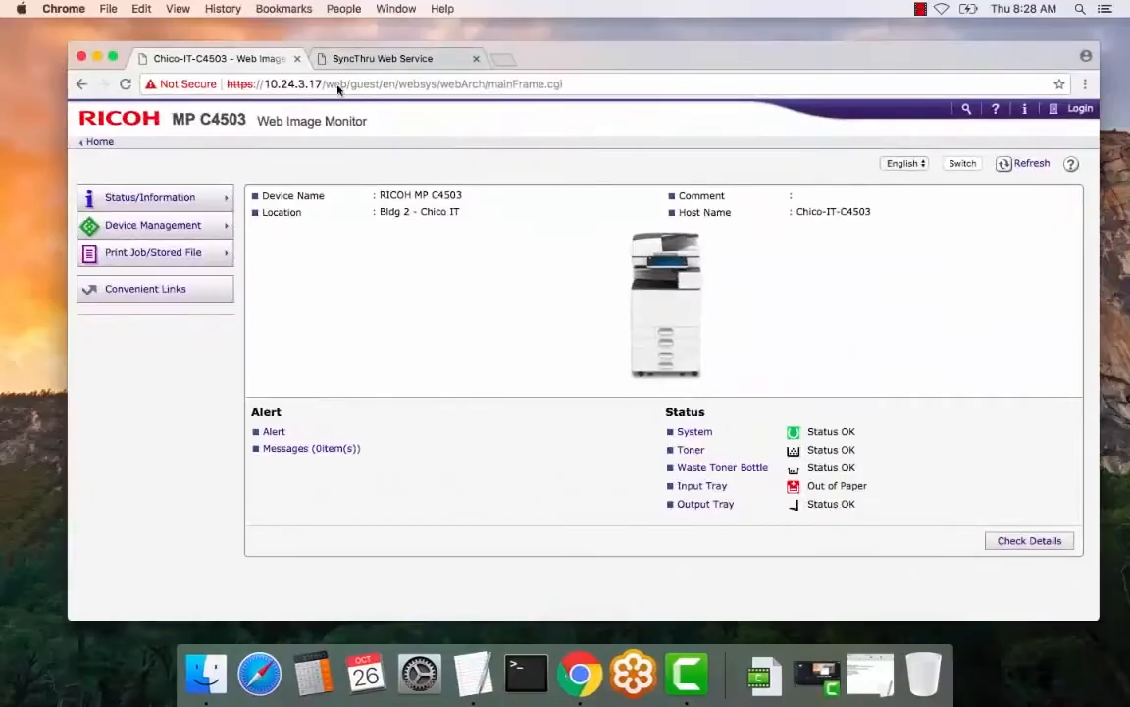
{"action": "left_click", "coordinate": [337, 83]}
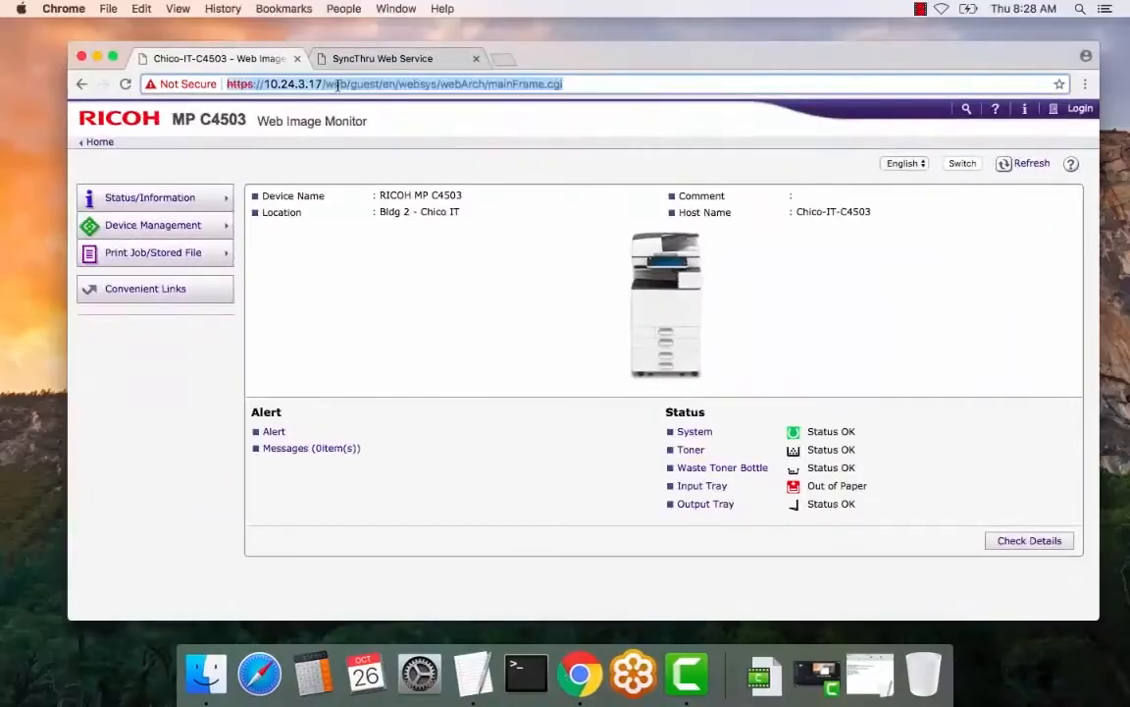
{"action": "mouse_move", "coordinate": [1080, 110]}
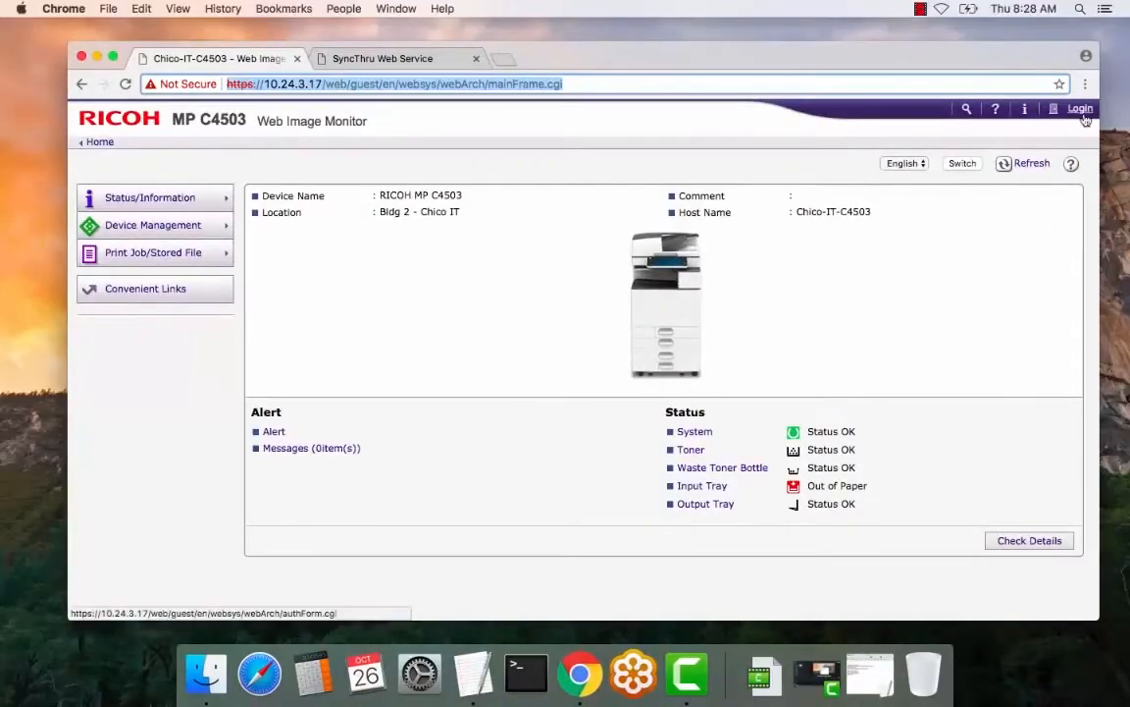
{"action": "left_click", "coordinate": [1079, 108]}
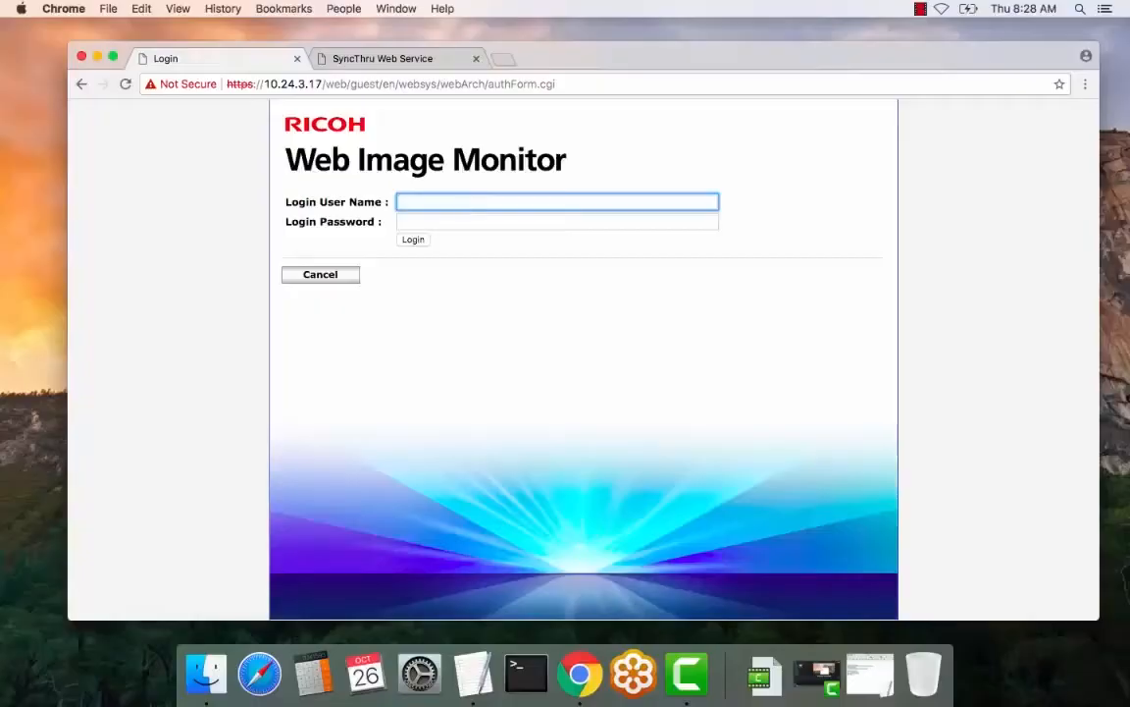
{"action": "type", "text": "admin"}
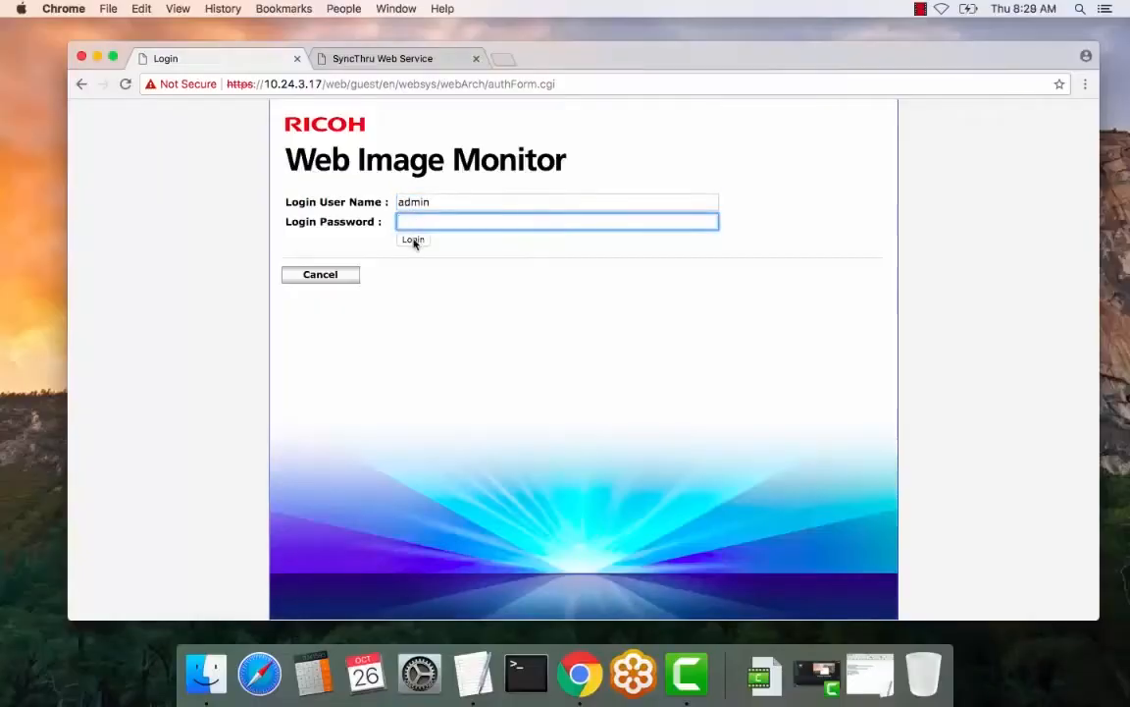
{"action": "left_click", "coordinate": [412, 239]}
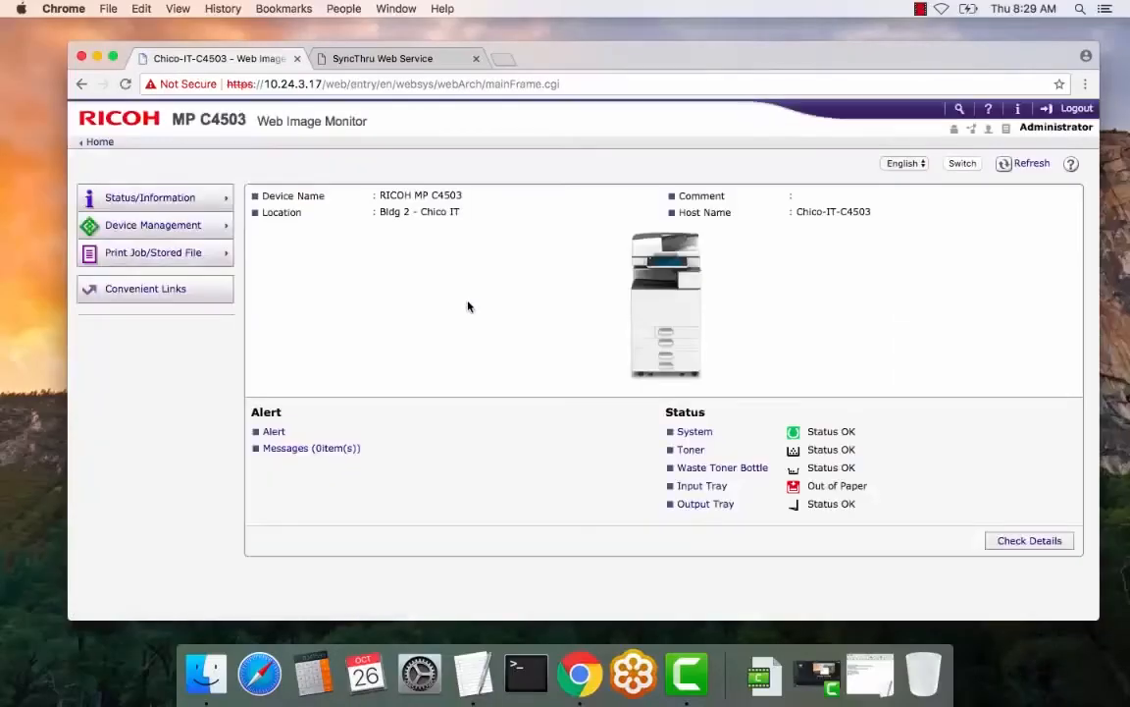
Navigate Device Management > Configuration > Email to reach the Email settings
{"action": "left_click", "coordinate": [154, 224]}
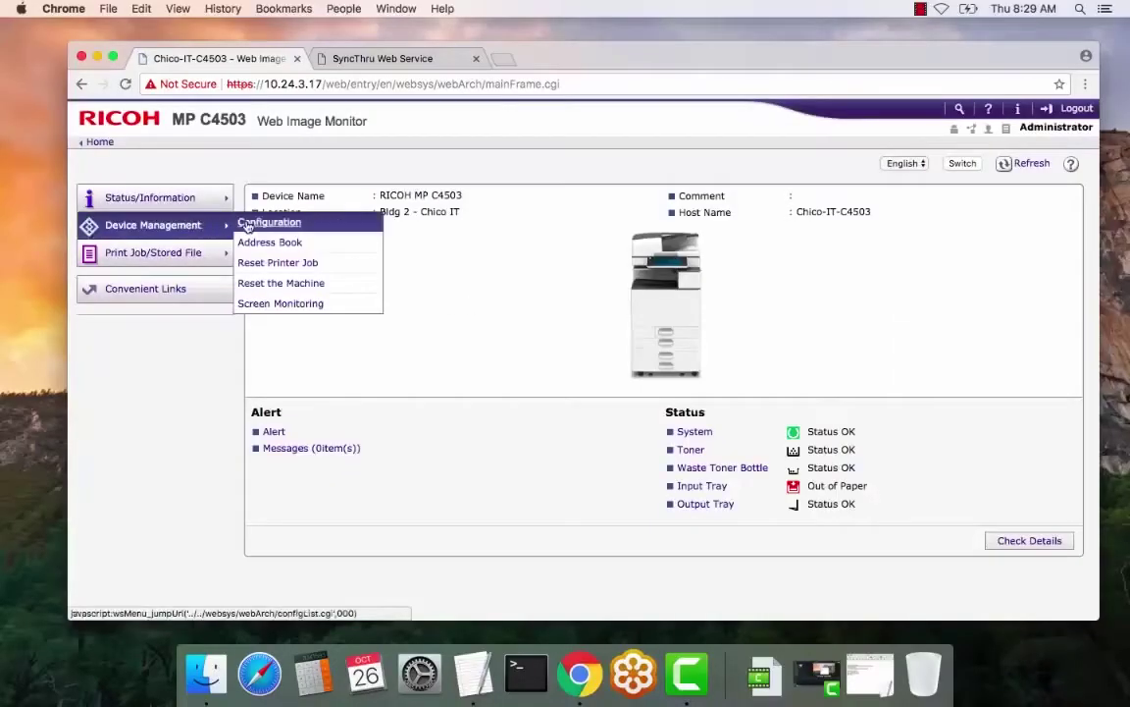
{"action": "left_click", "coordinate": [271, 221]}
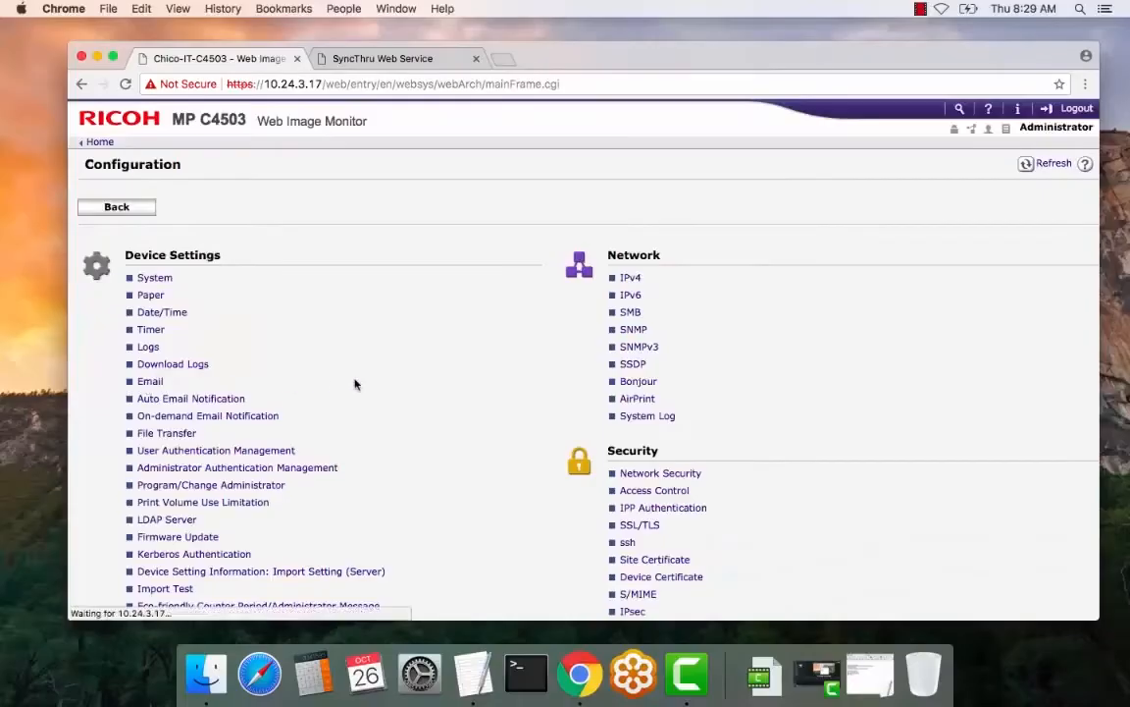
{"action": "left_click", "coordinate": [149, 380]}
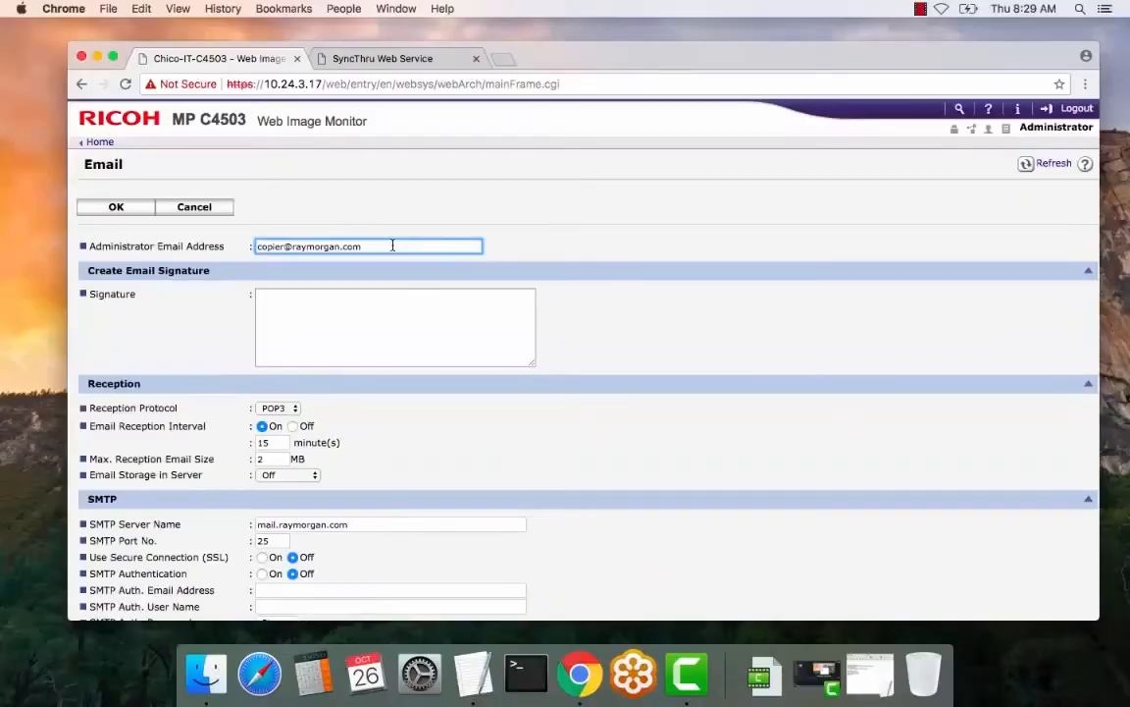
Edit the SMTP Port No. field, trying 465 and 8080 in place of the default 25
{"action": "scroll", "scroll_direction": "down", "scroll_amount": 3}
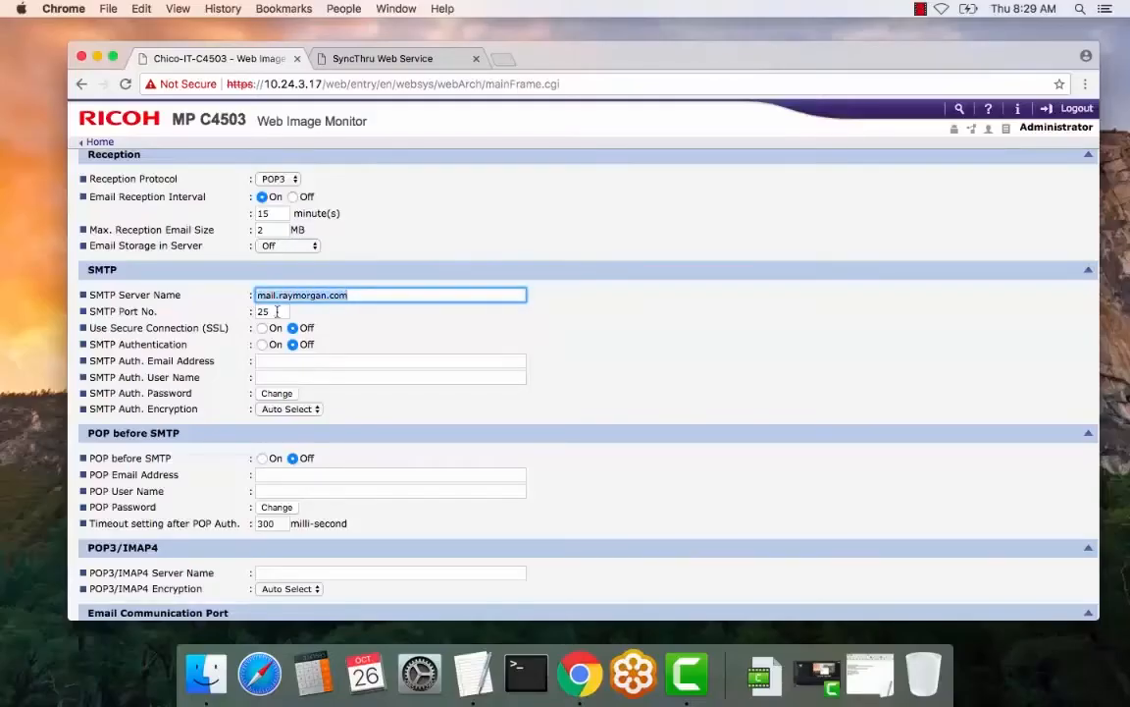
{"action": "left_click", "coordinate": [267, 310]}
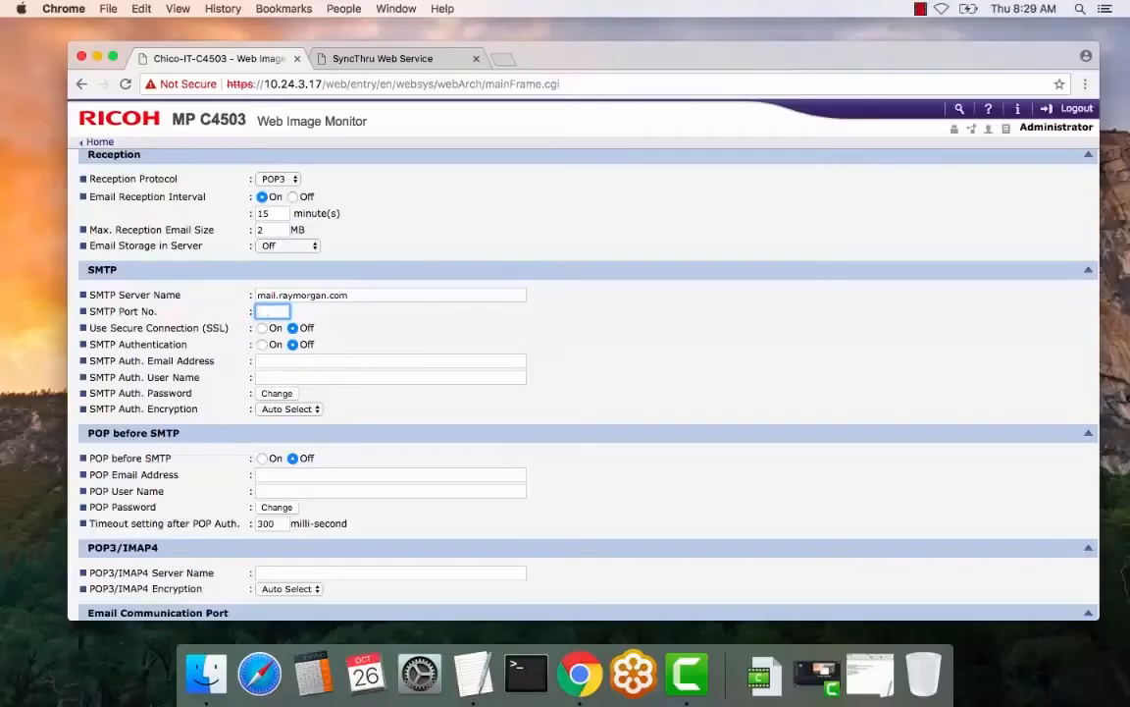
{"action": "type", "text": "5"}
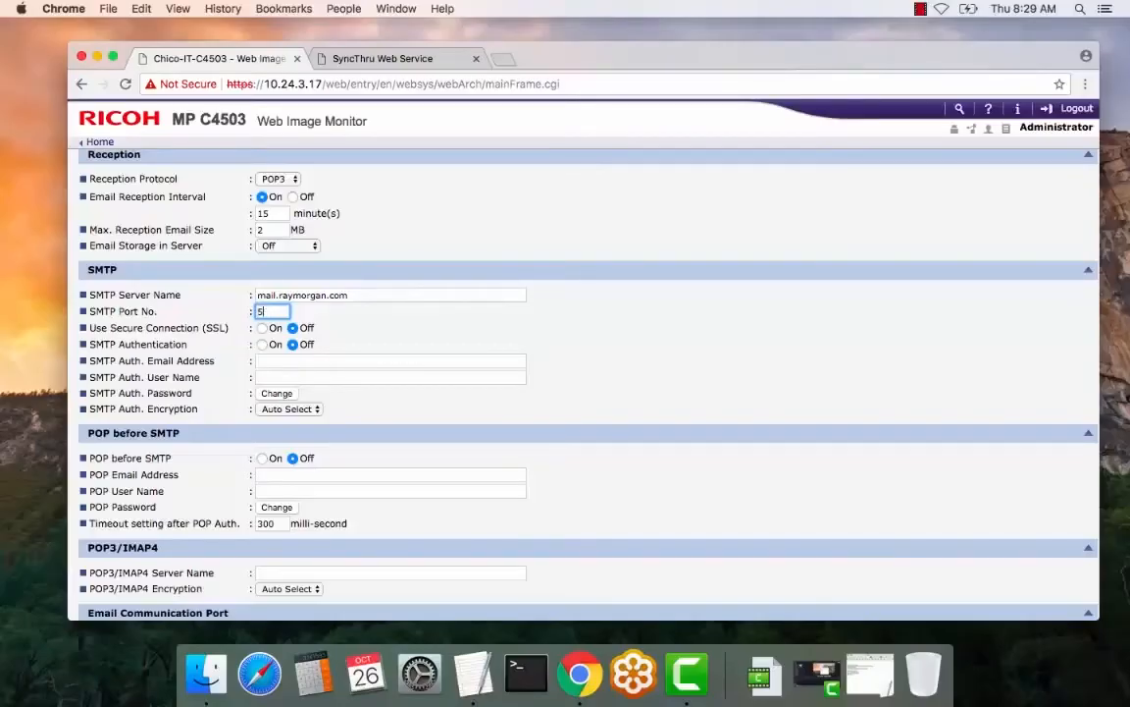
{"action": "type", "text": "465"}
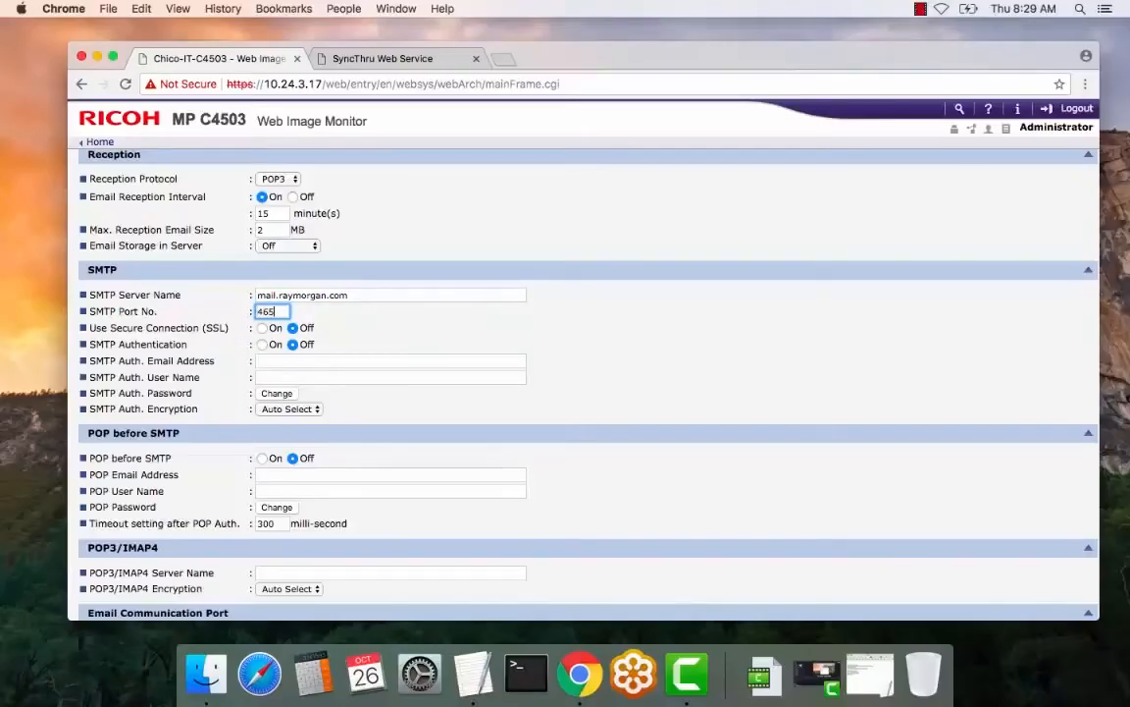
{"action": "type", "text": "8080"}
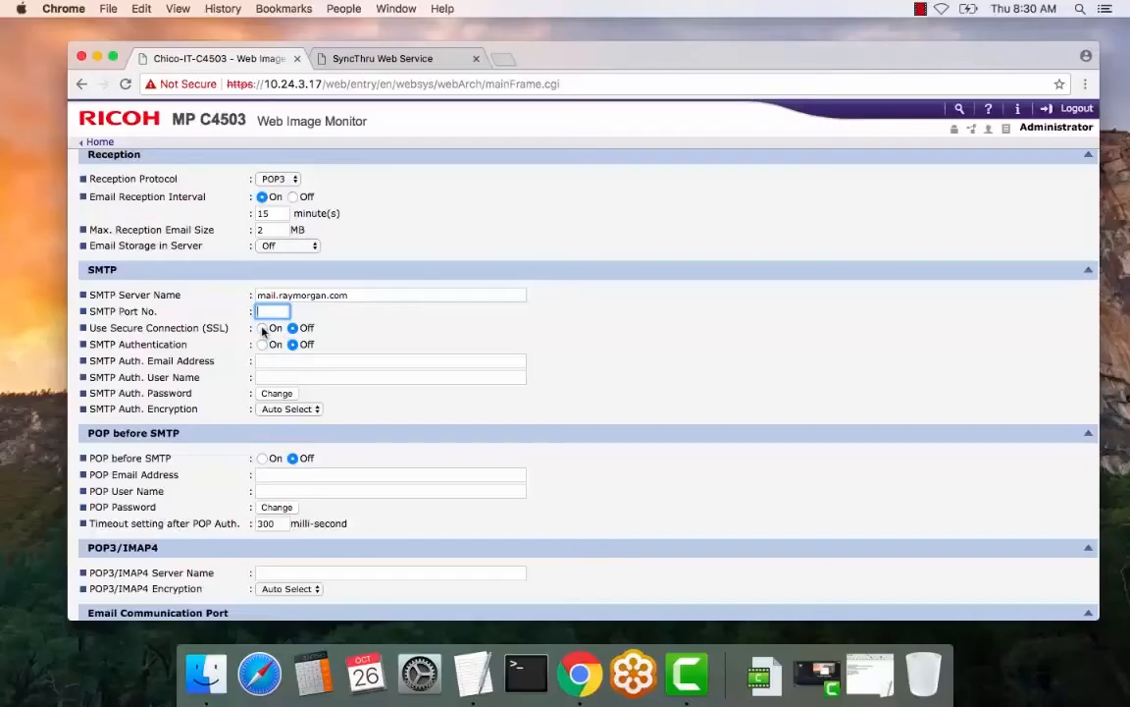
Set SMTP Authentication to On and start the SMTP Auth. password change
{"action": "left_click", "coordinate": [263, 346]}
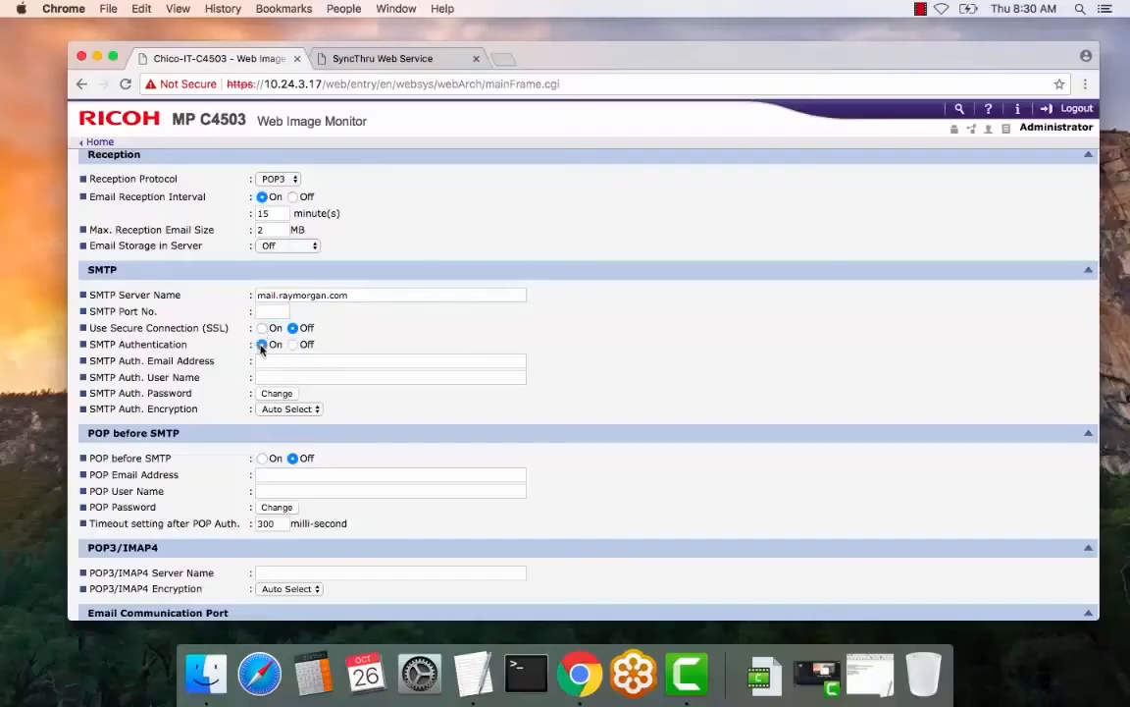
{"action": "left_click", "coordinate": [389, 361]}
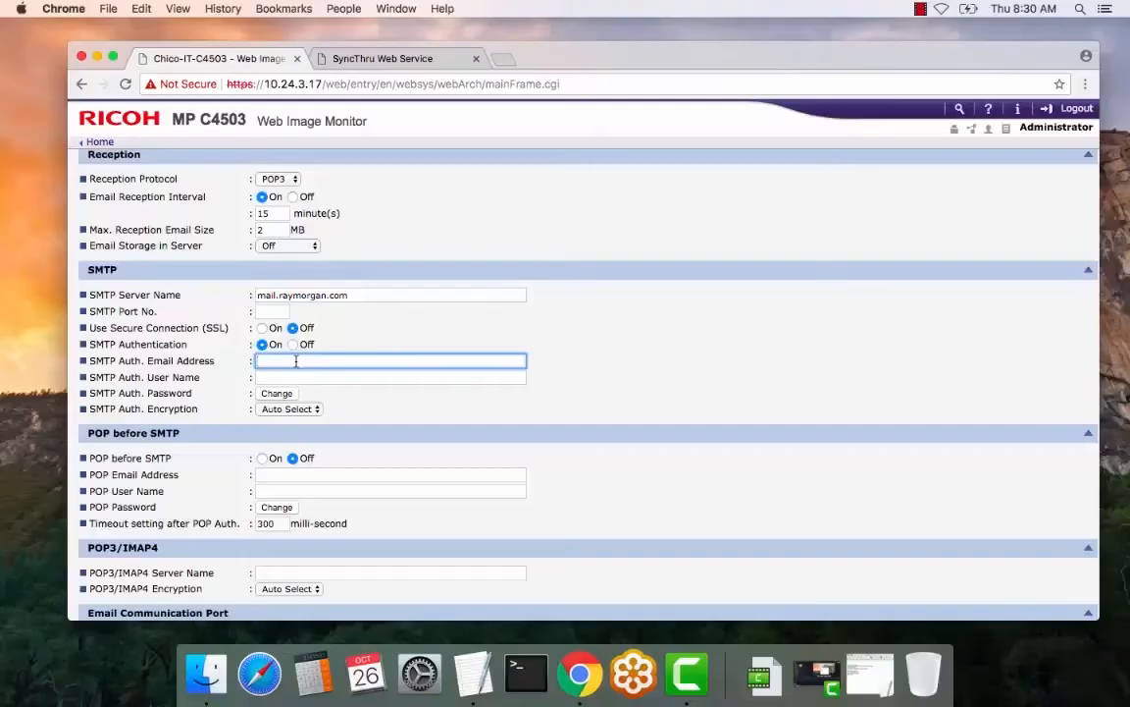
{"action": "left_click", "coordinate": [389, 376]}
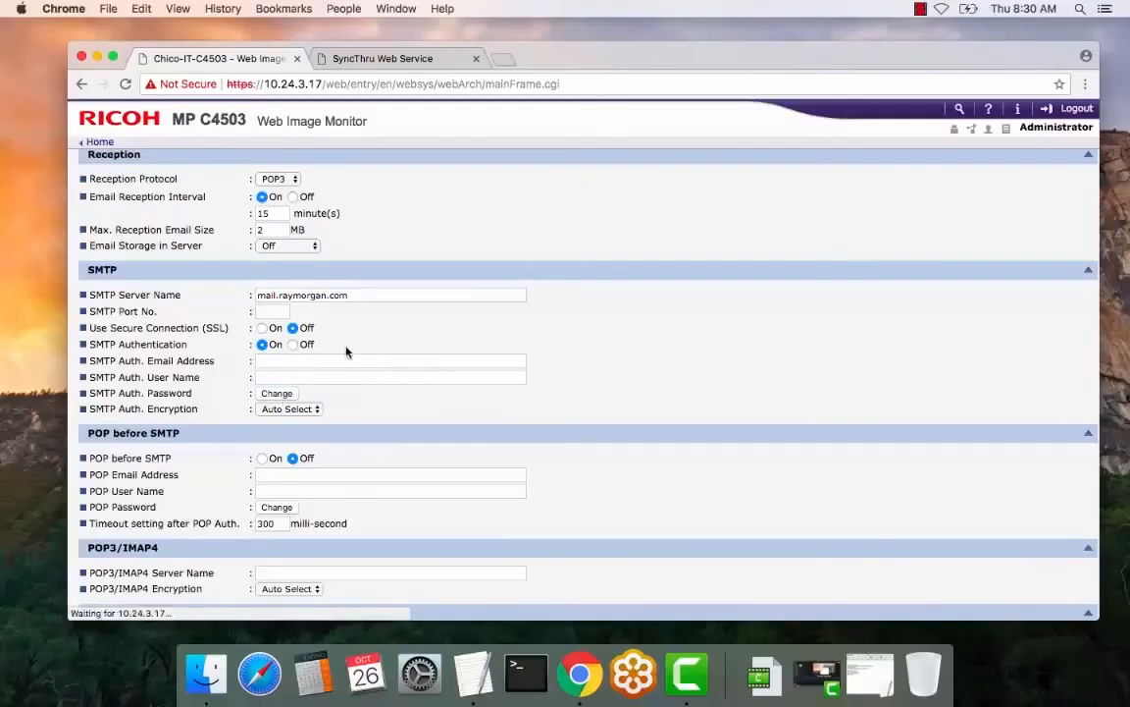
Confirm the Change SMTP Auth. Password page with OK, returning to Email settings
{"action": "left_click", "coordinate": [277, 393]}
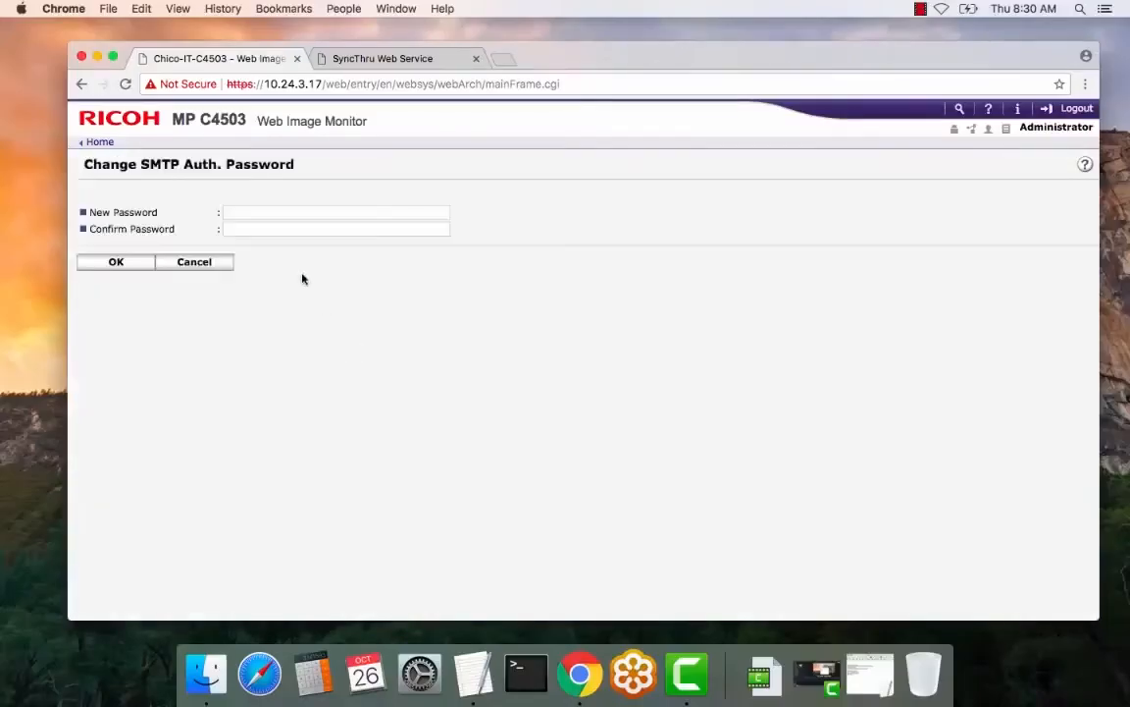
{"action": "left_click", "coordinate": [335, 212]}
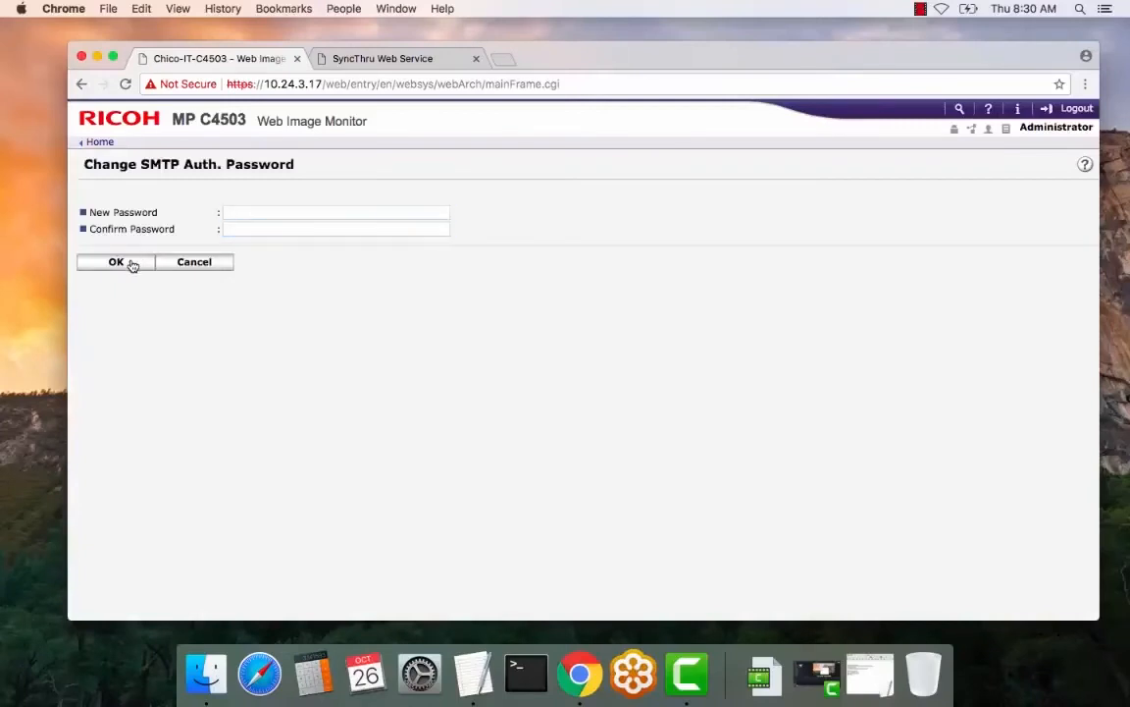
{"action": "left_click", "coordinate": [114, 261]}
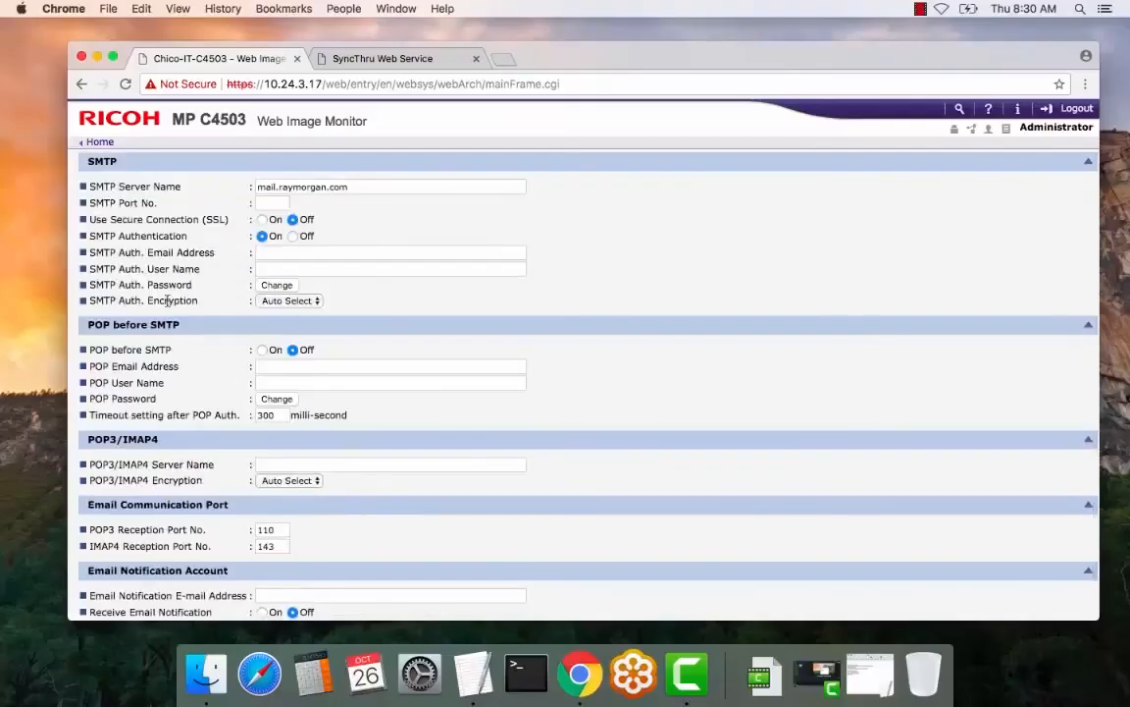
Choose the SMTP Auth. Encryption option and save the Email settings with OK
{"action": "left_click", "coordinate": [289, 300]}
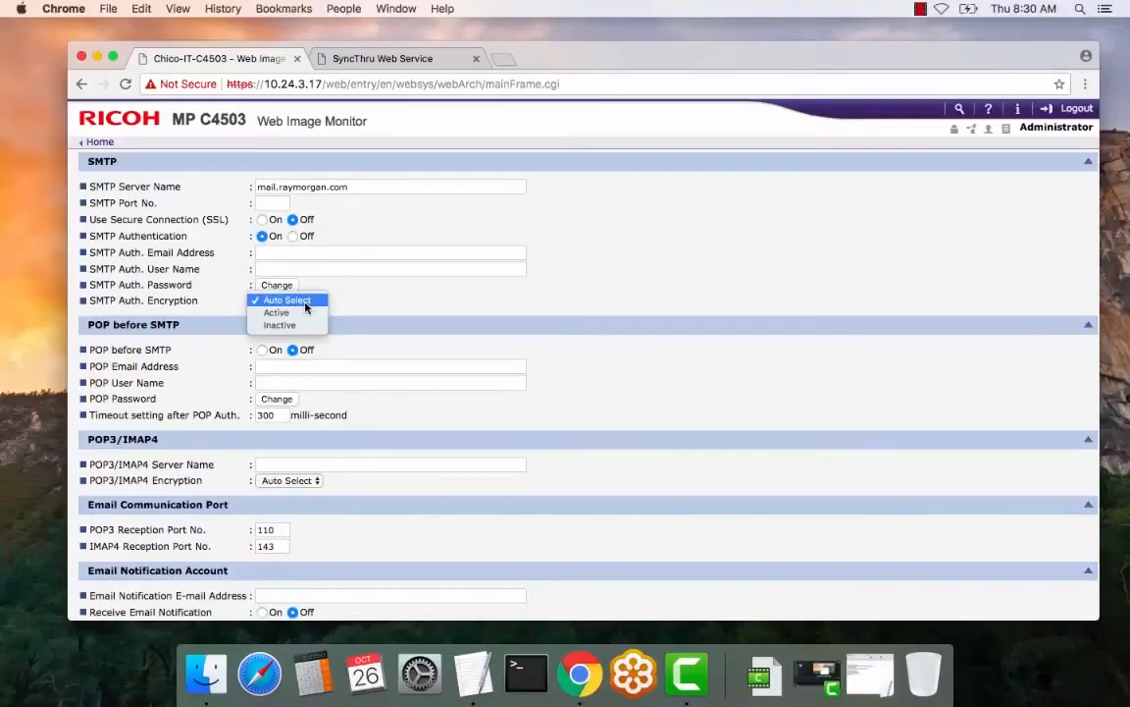
{"action": "left_click", "coordinate": [286, 298]}
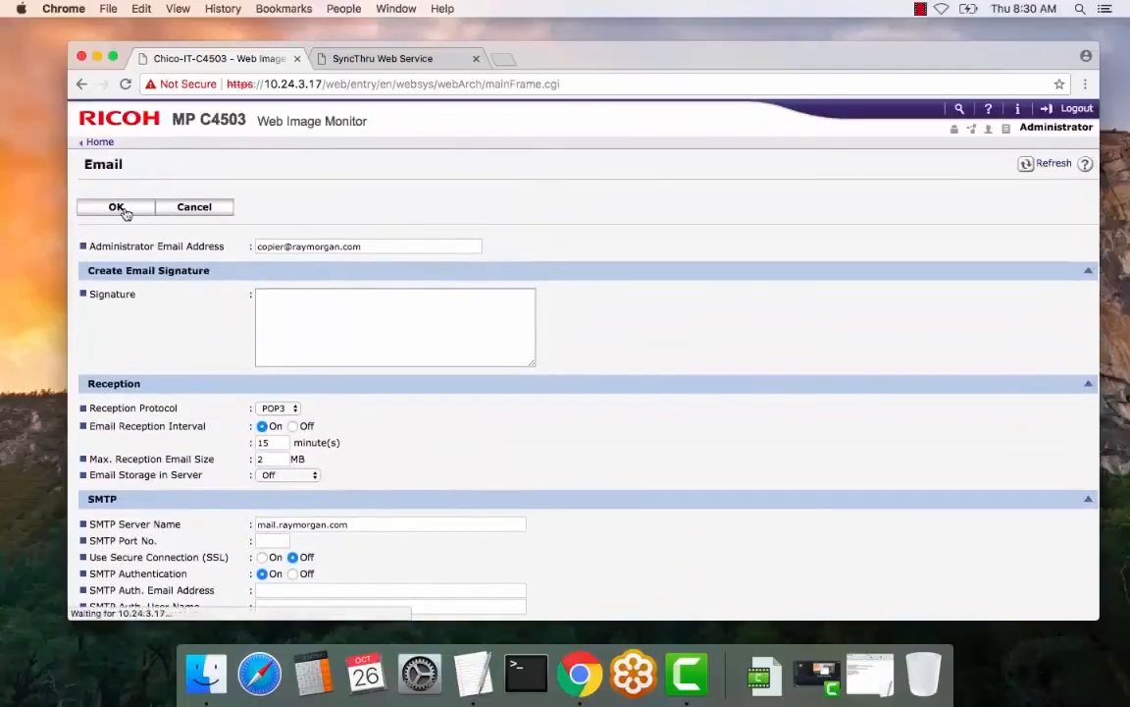
{"action": "left_click", "coordinate": [114, 208]}
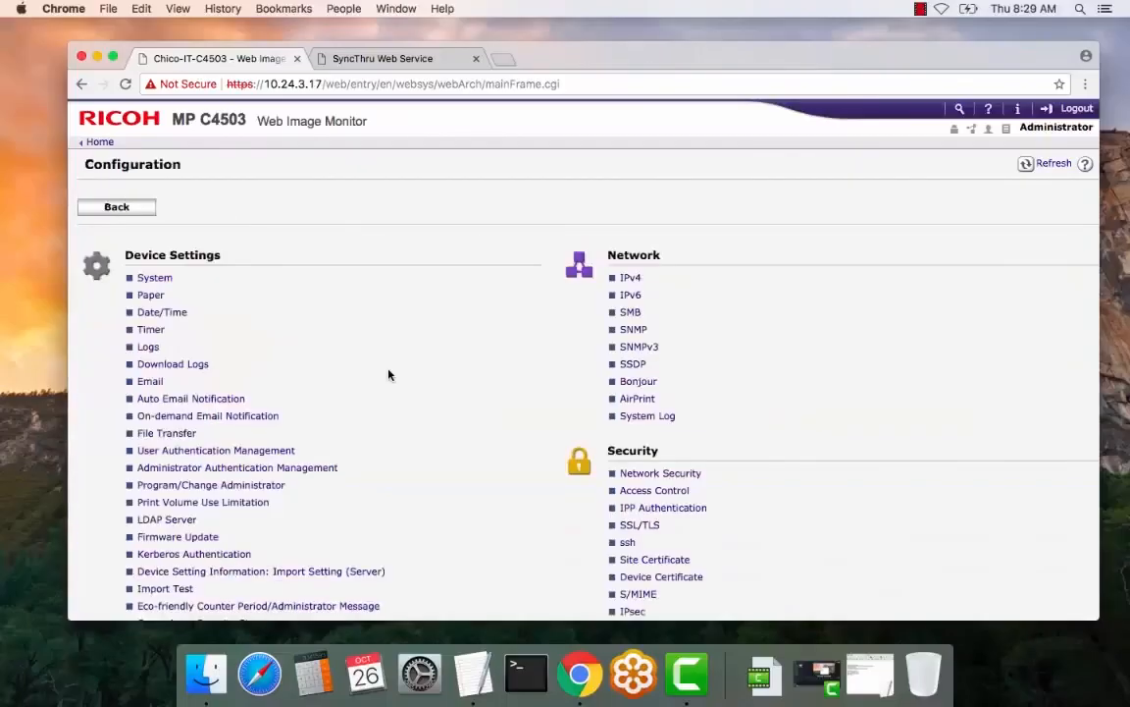